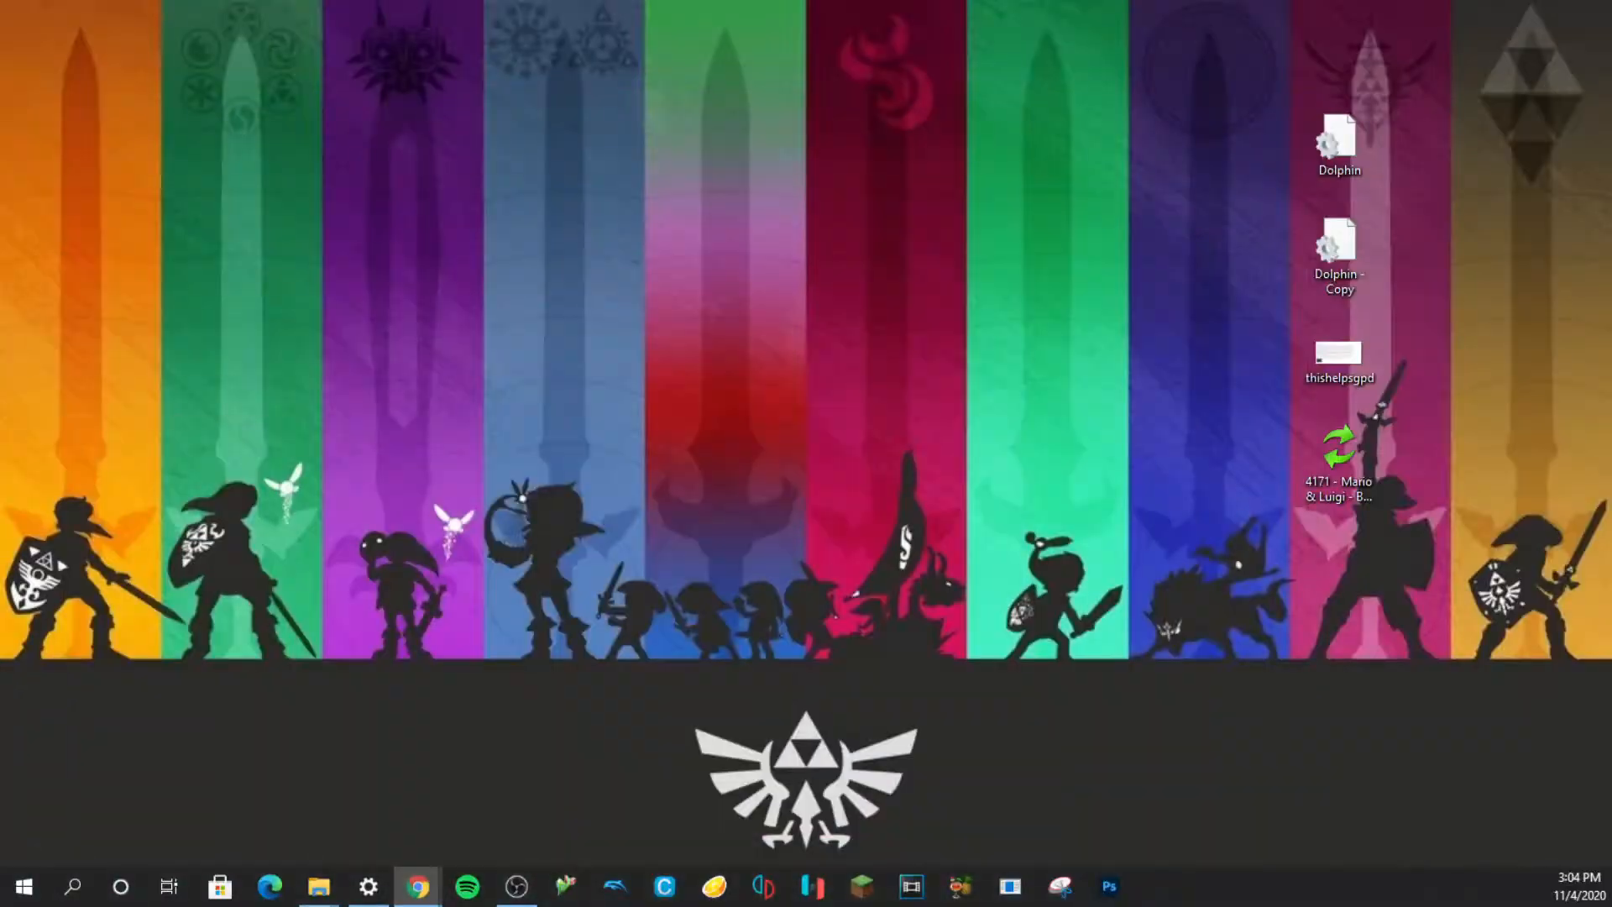
Show the Kirby ROM folder and bring the injector 1.6b folder window to the front.
left_click(416, 884)
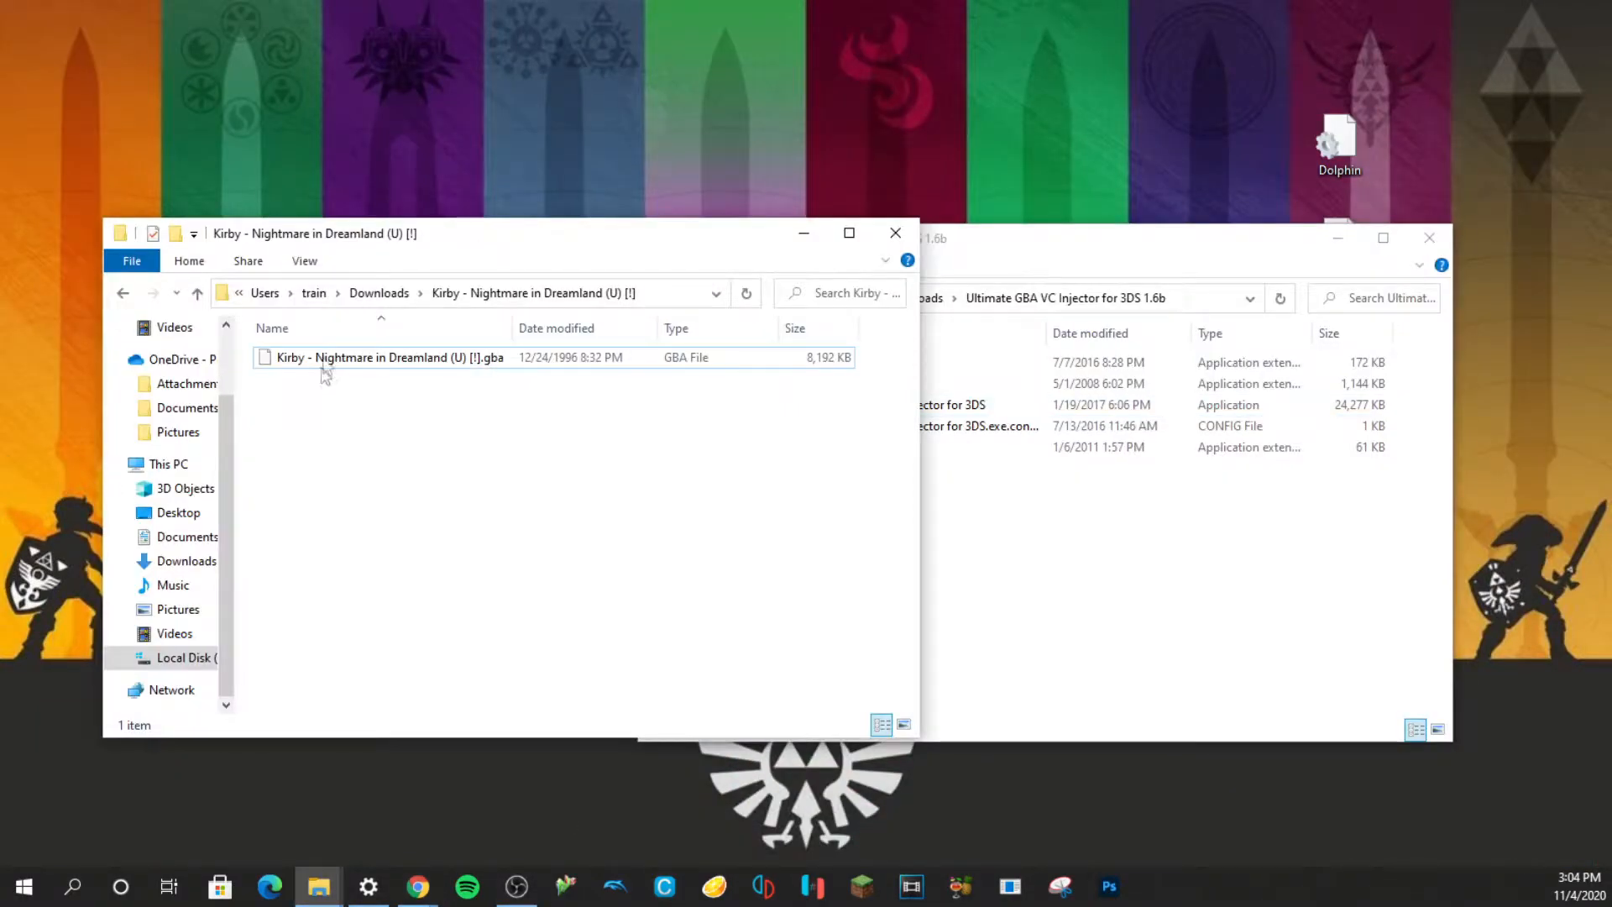
left_click(388, 356)
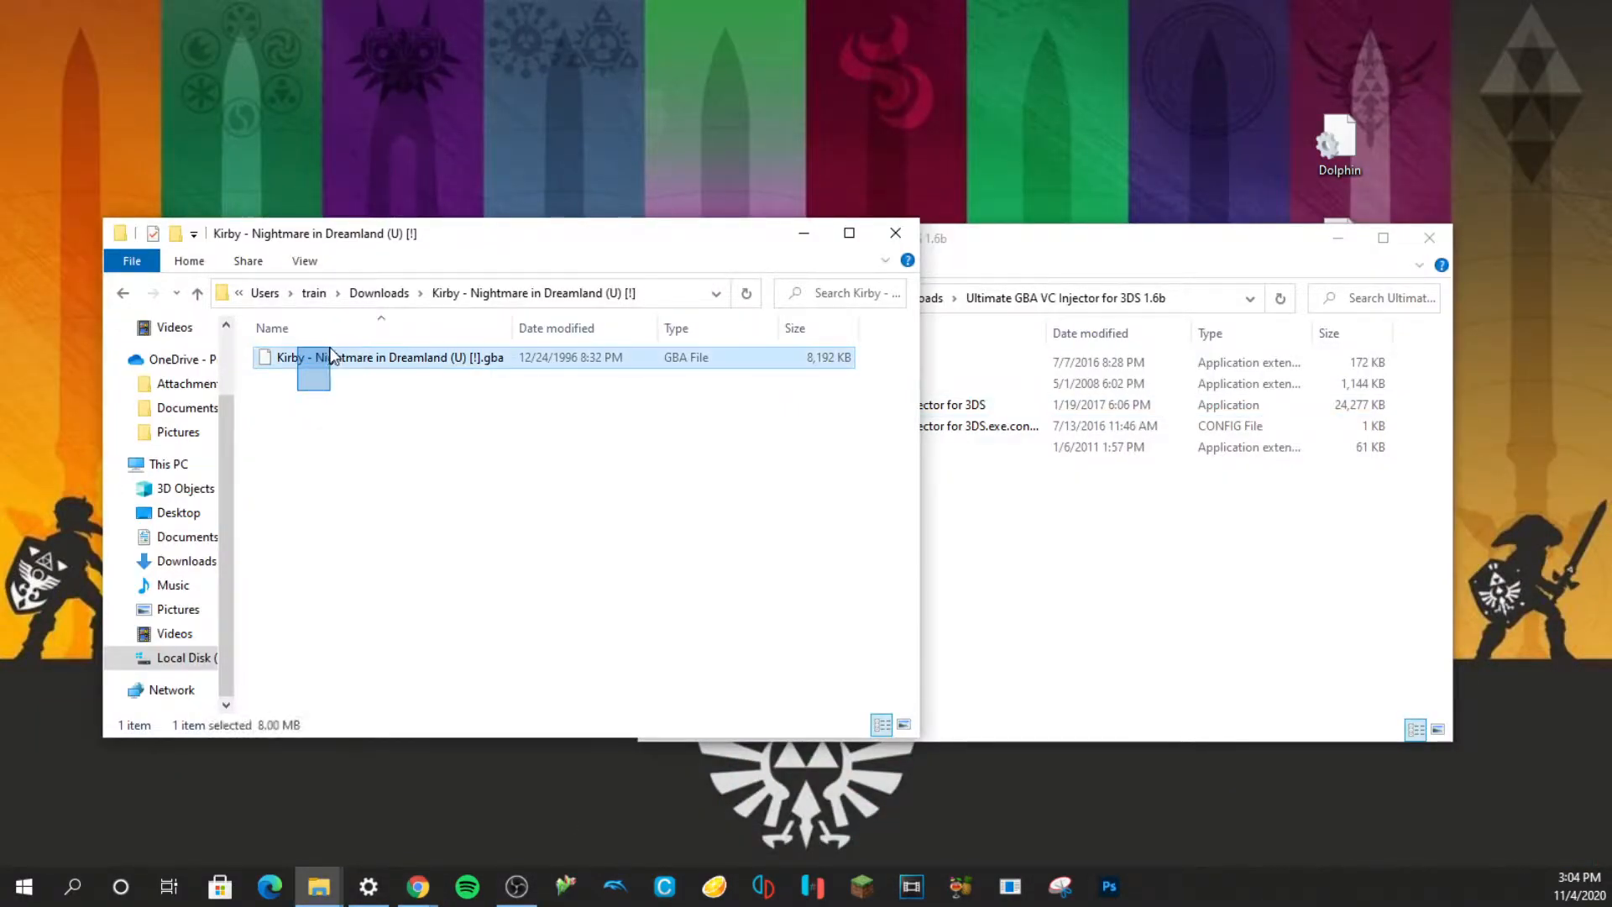
left_click(967, 412)
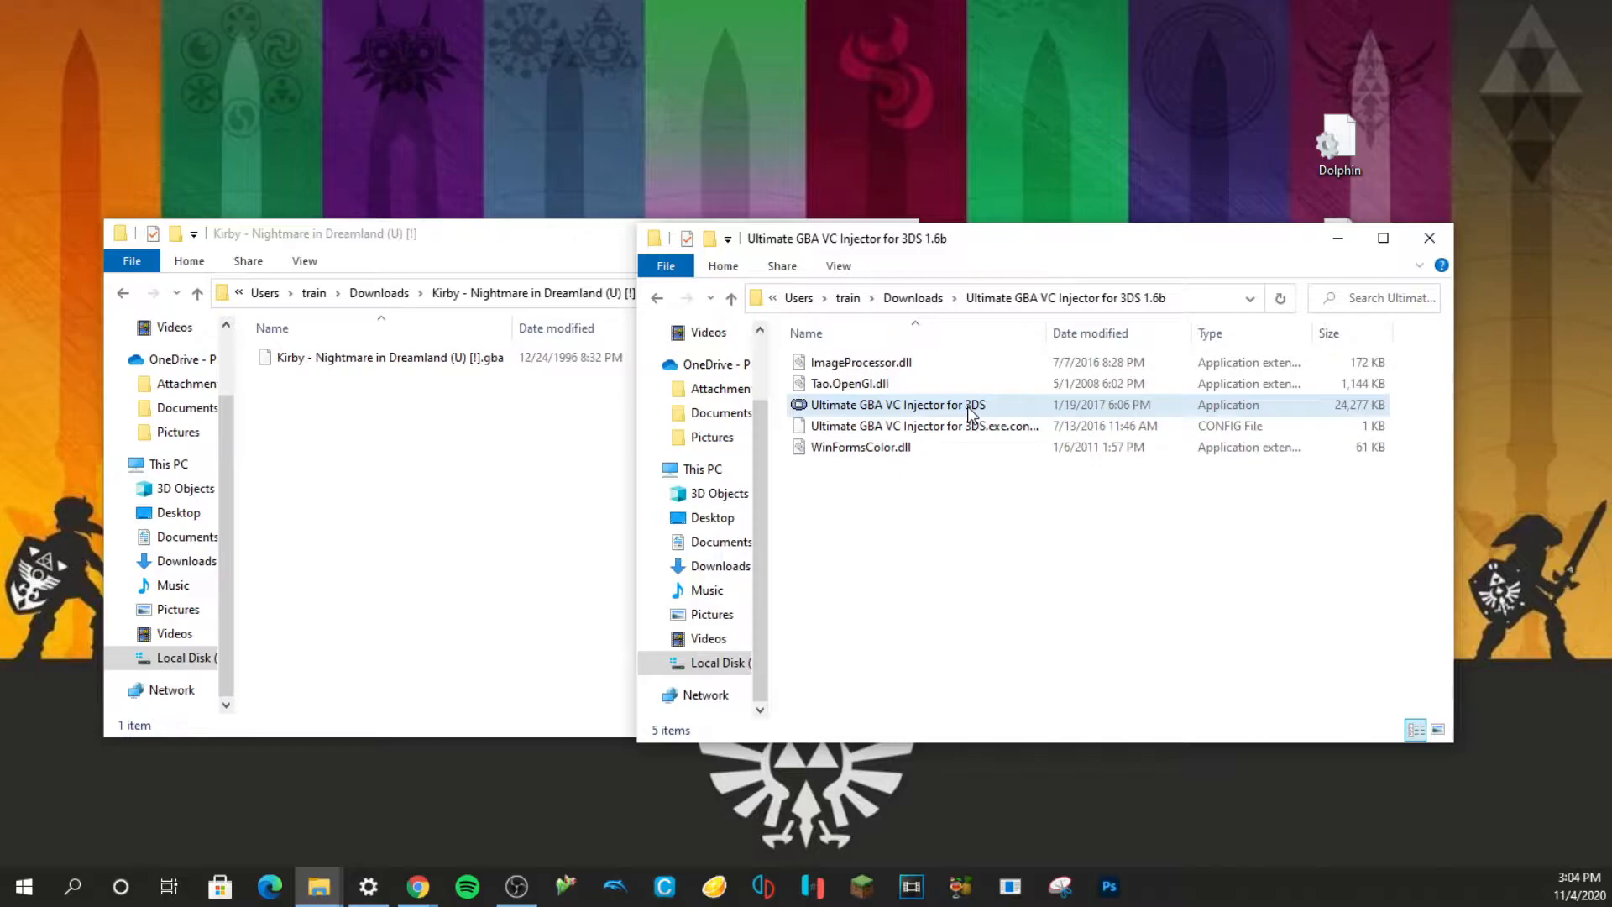
Launch the injector and load the Kirby - Nightmare in Dreamland (U) .gba ROM, auto-filling its 8MB game data.
double_click(895, 405)
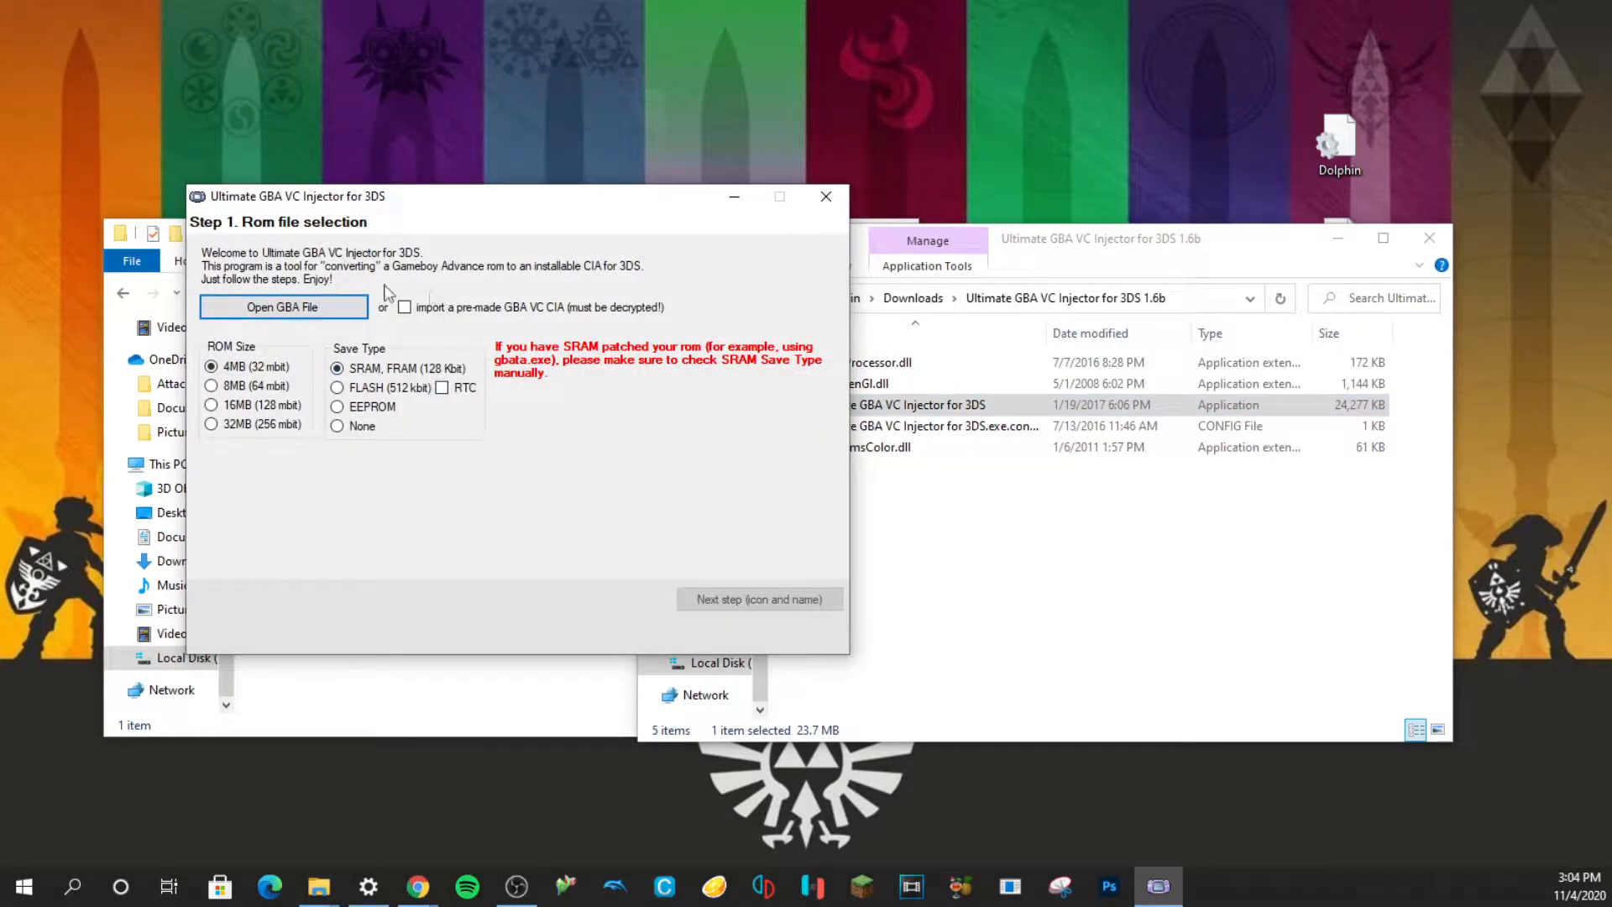
left_click(282, 306)
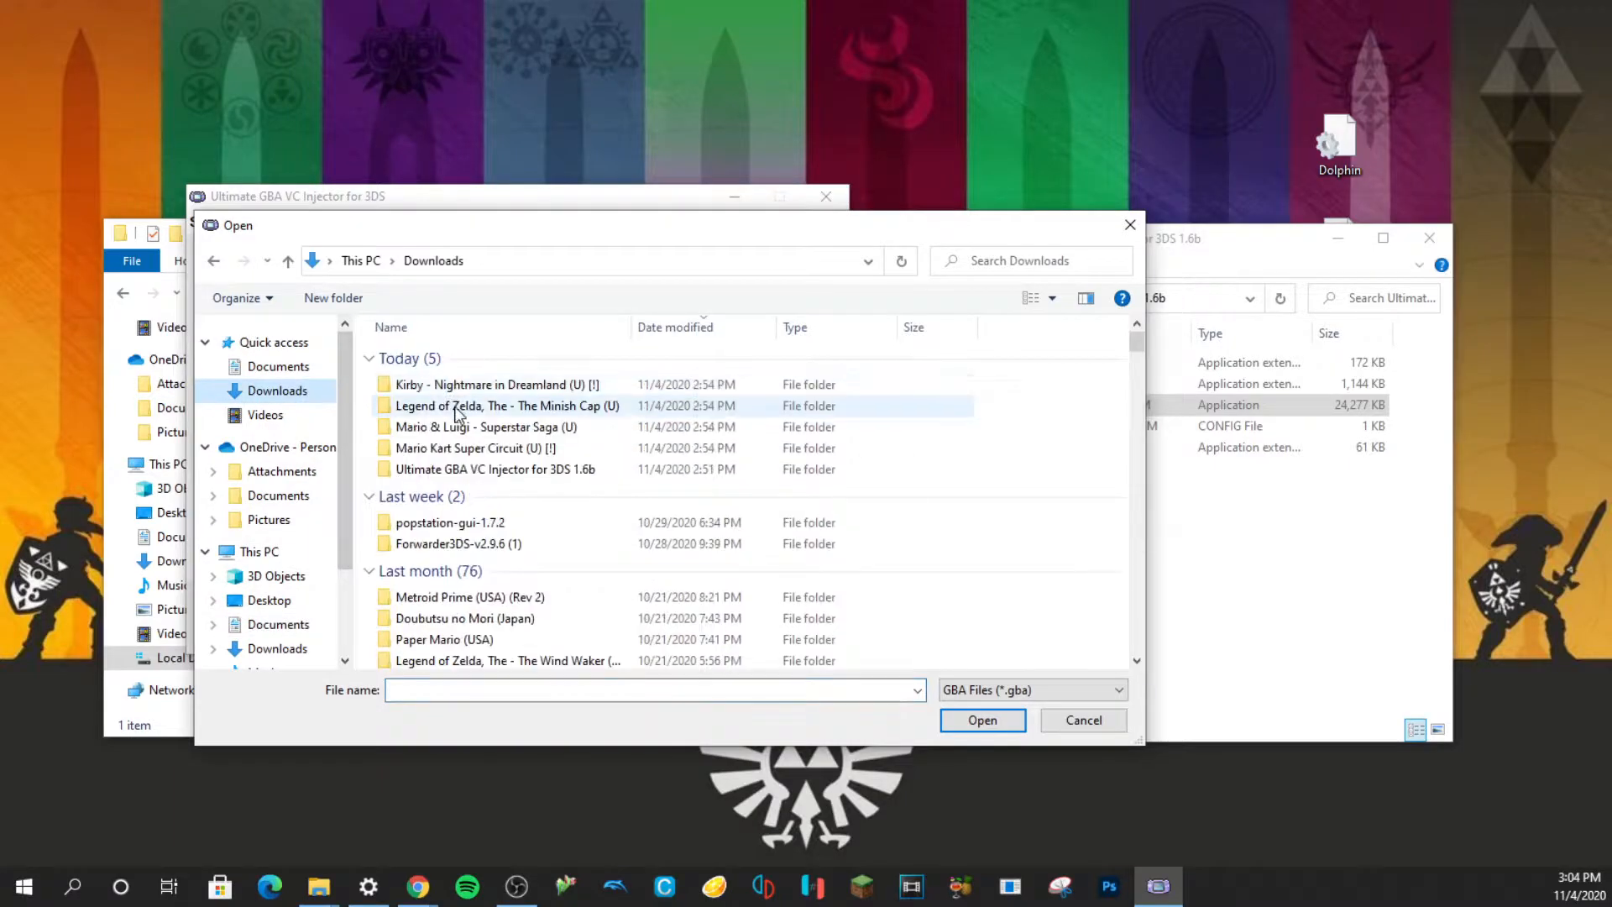
double_click(494, 383)
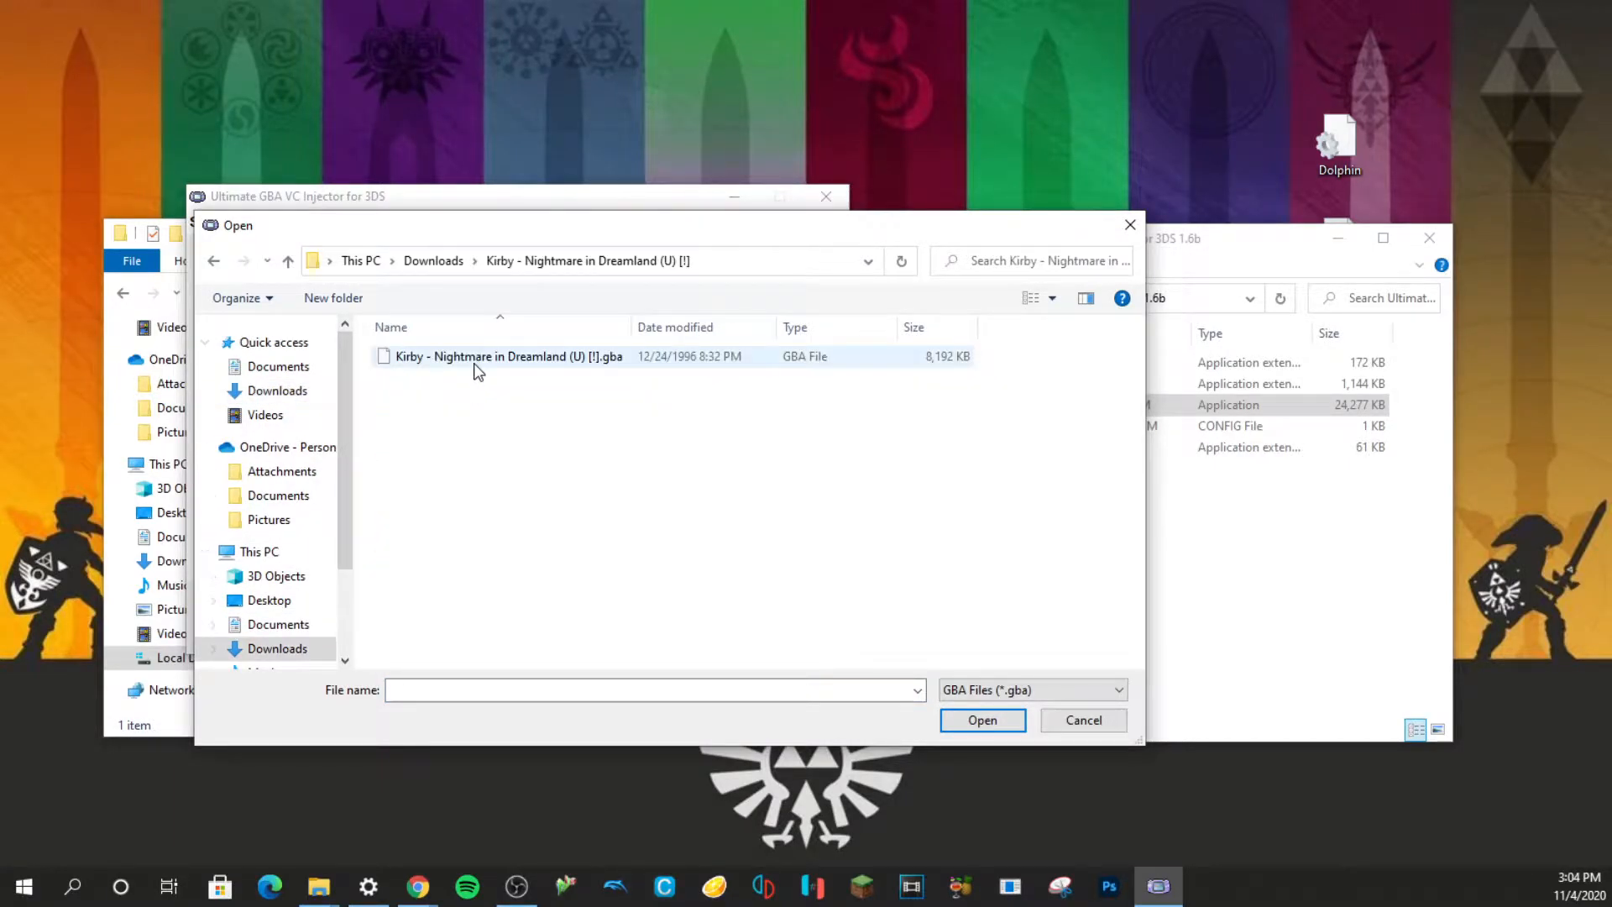
left_click(979, 720)
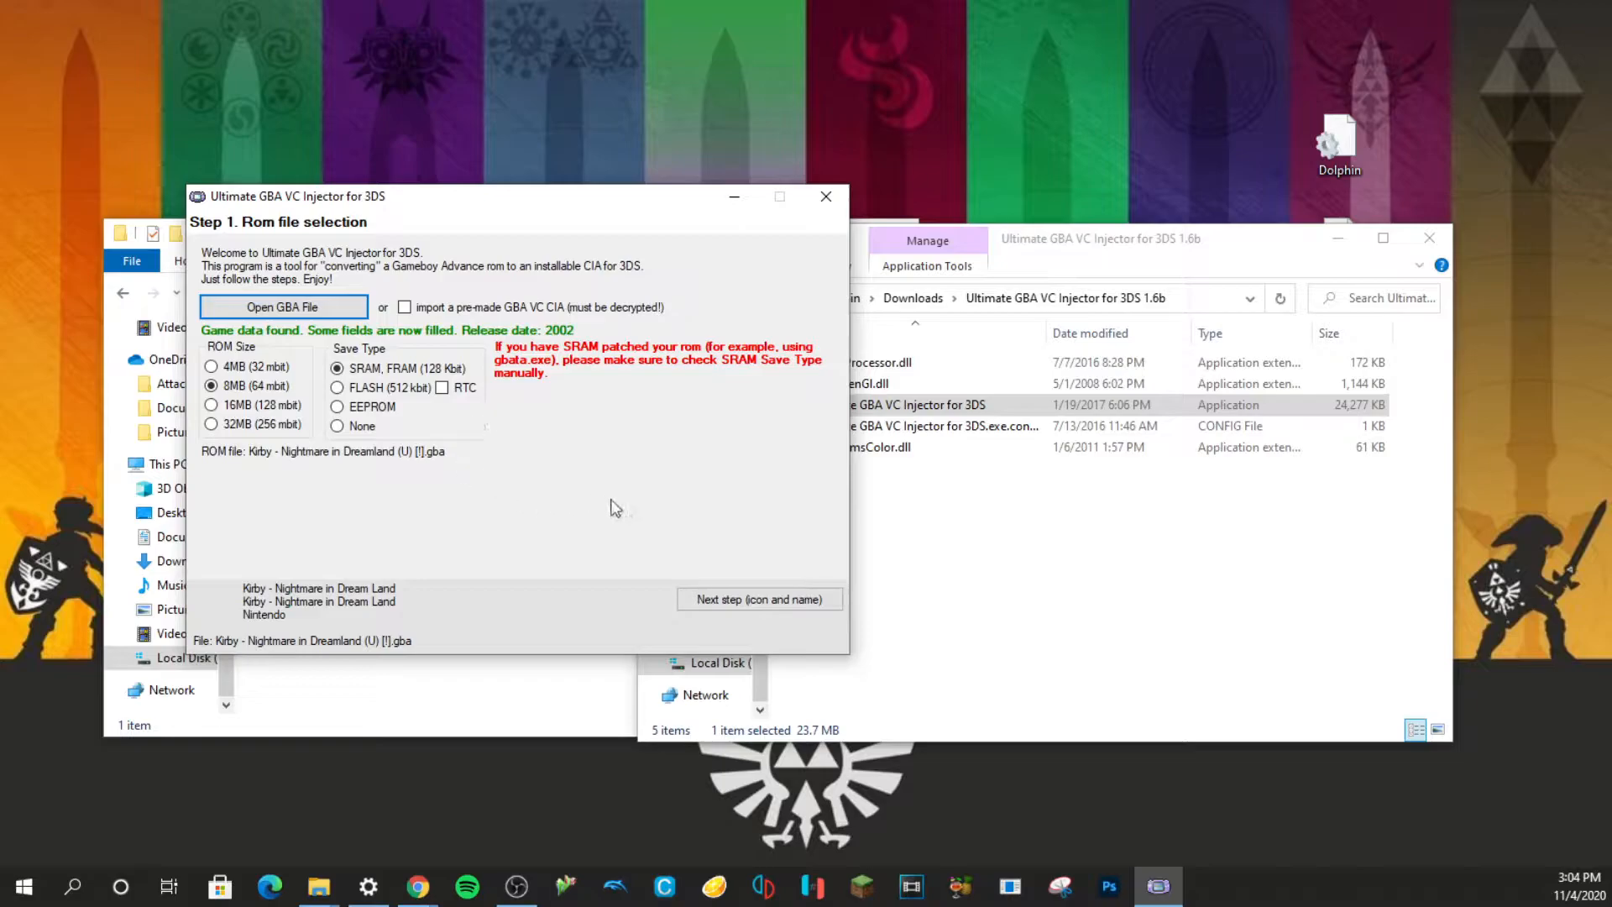
Set Kirby's cover picture as the home menu icon on the icon and name step.
left_click(759, 598)
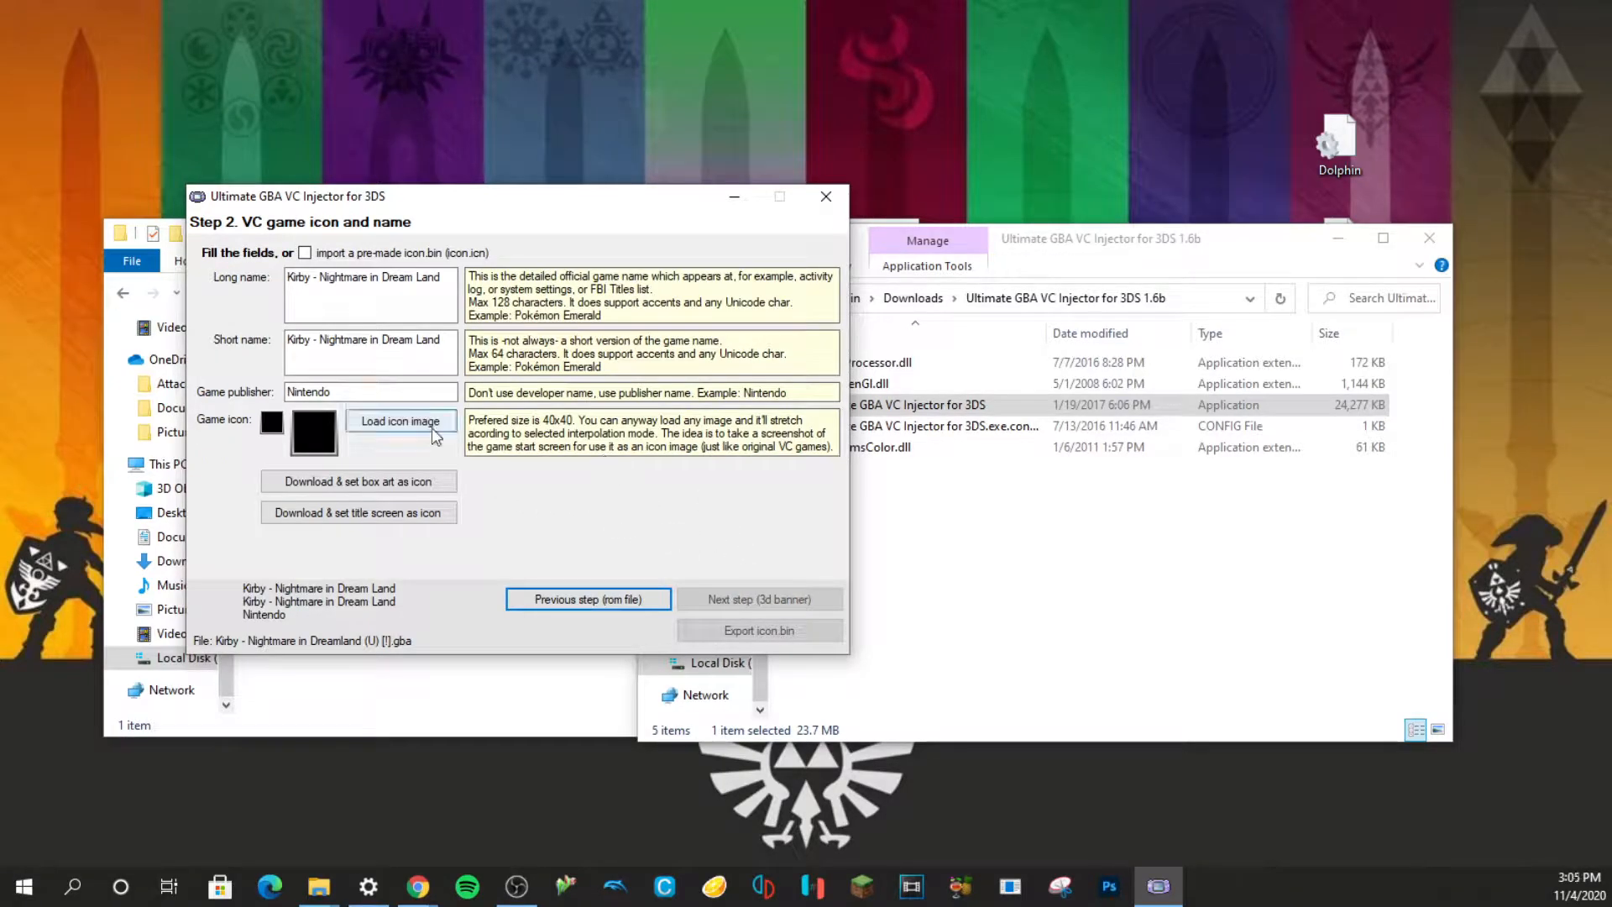
left_click(400, 419)
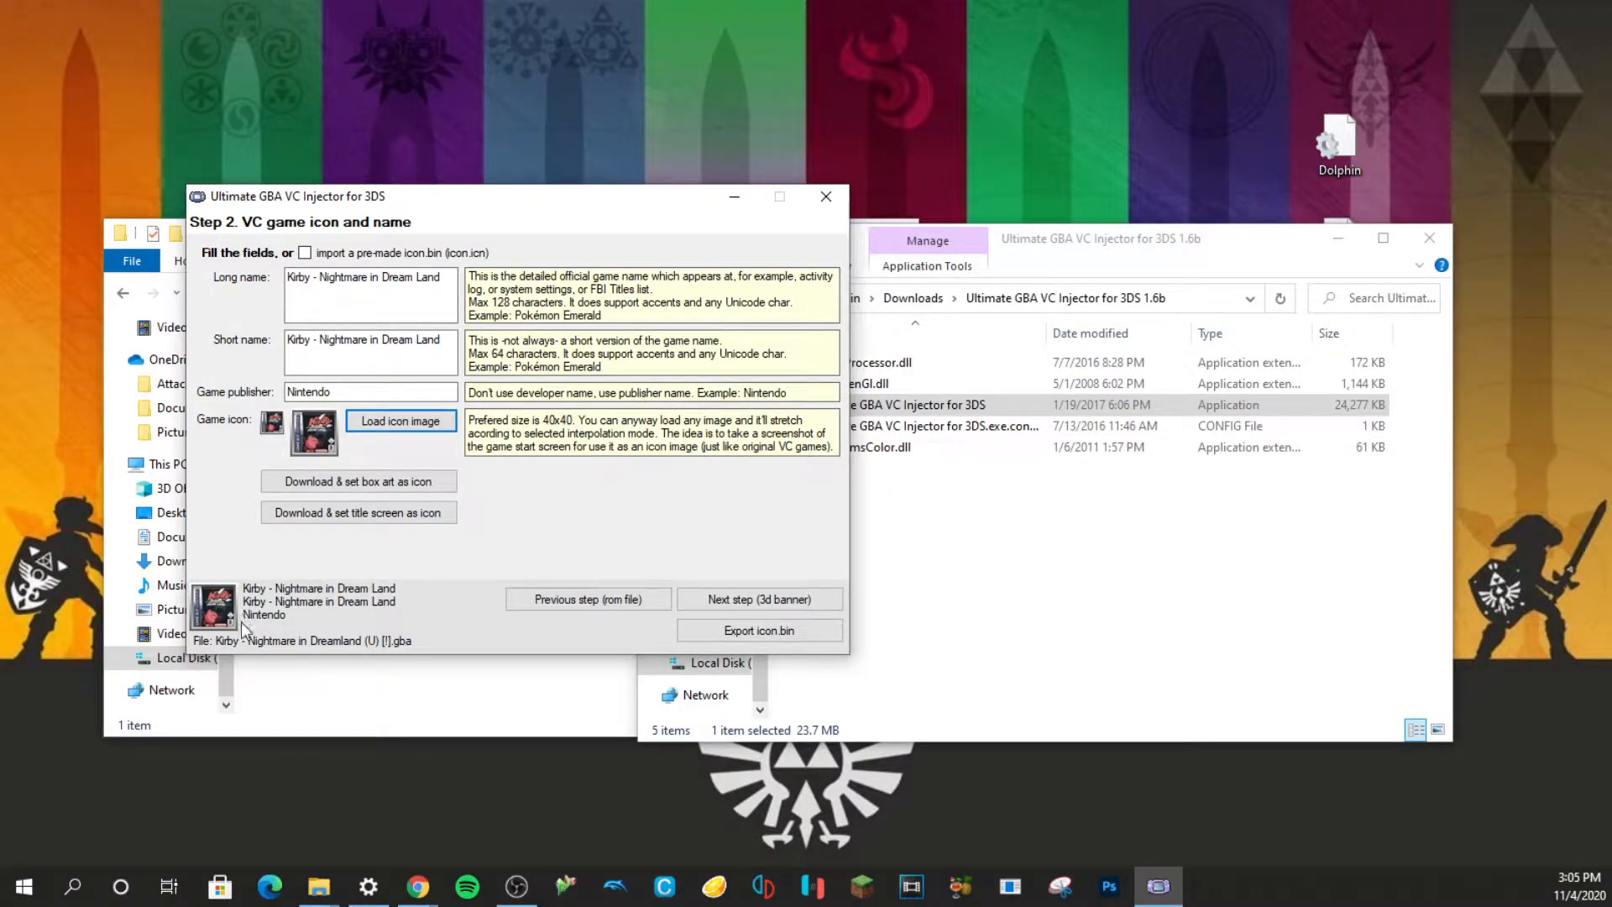
left_click(759, 598)
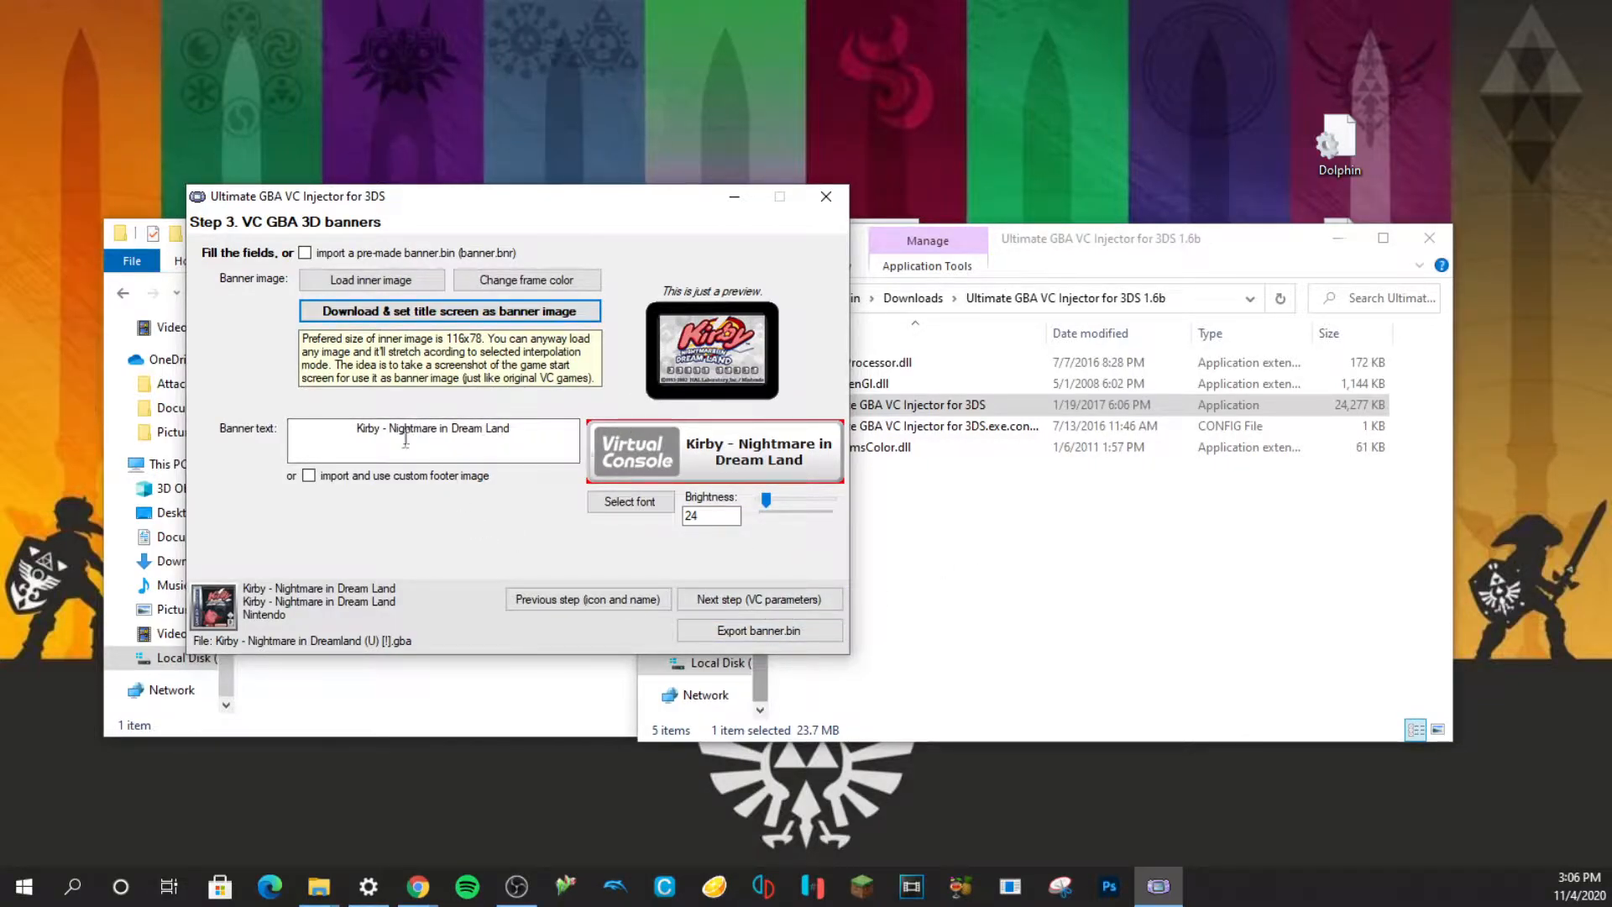
Accept the Kirby title-screen 3D banner and move on to VC parameters.
left_click(759, 597)
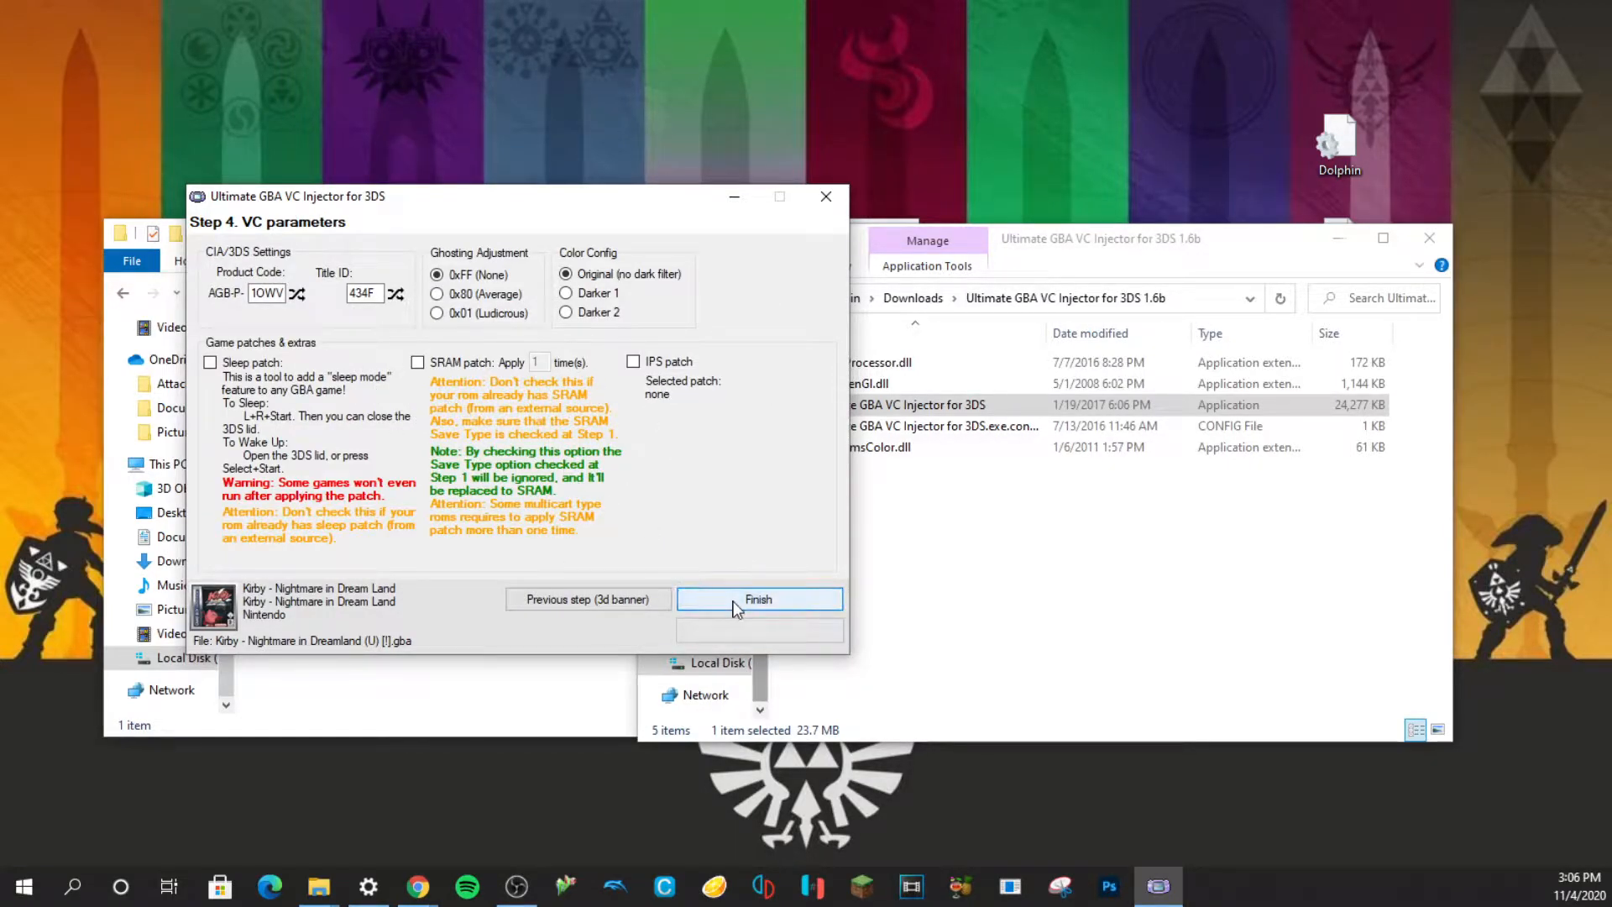
Finish with default VC parameters and save the Kirby CIA to USB Drive (D:)\cias, starting the build.
left_click(759, 600)
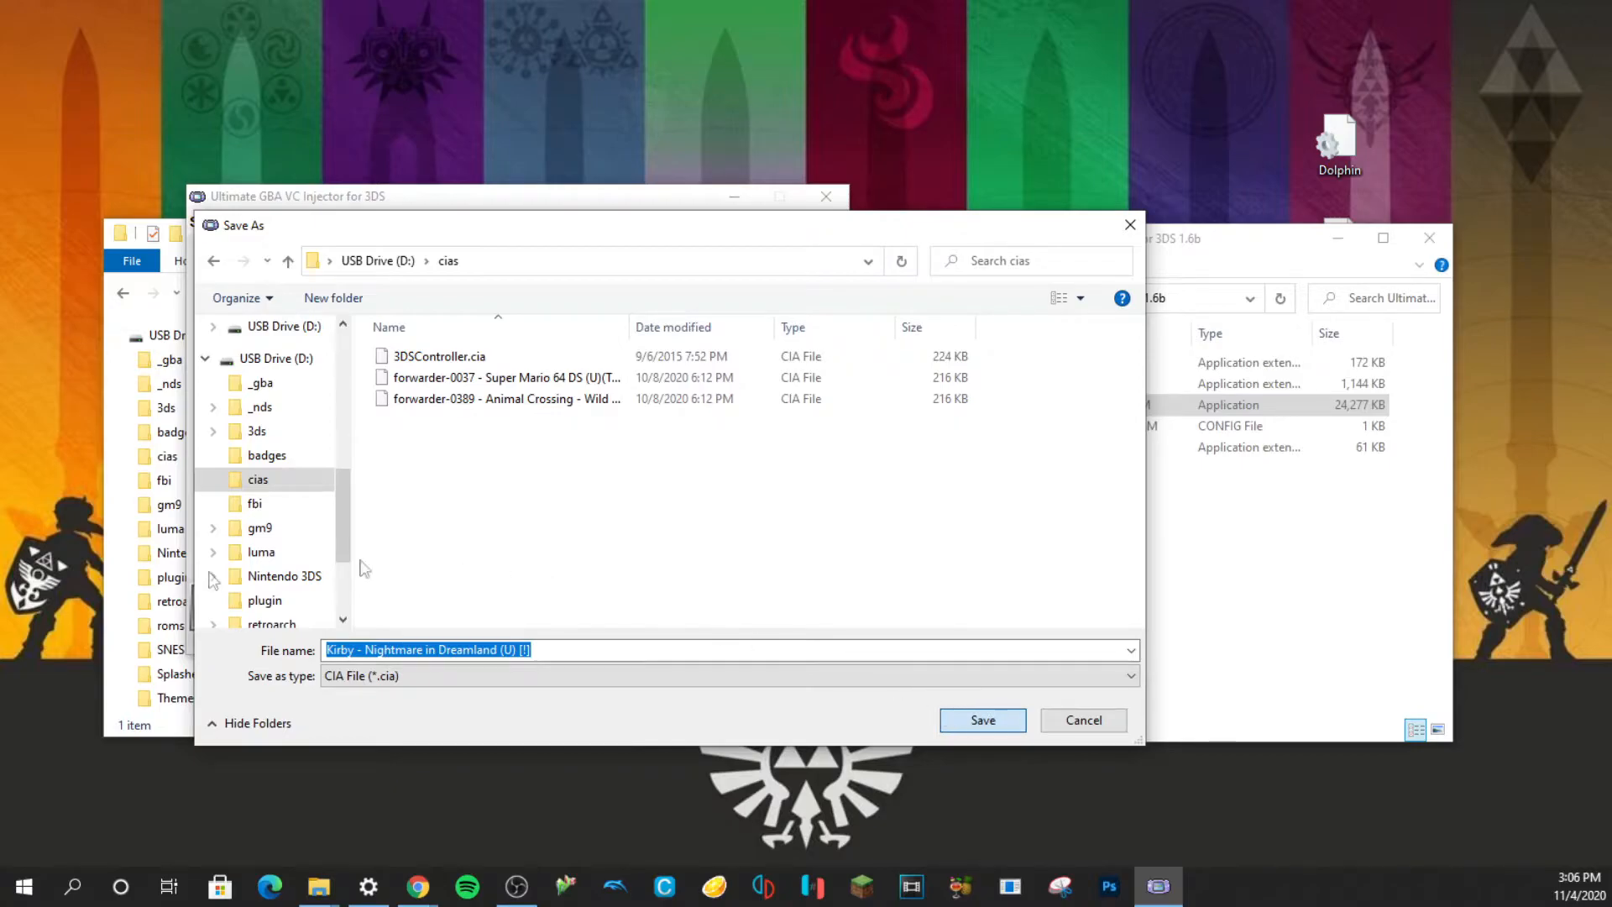
left_click(980, 721)
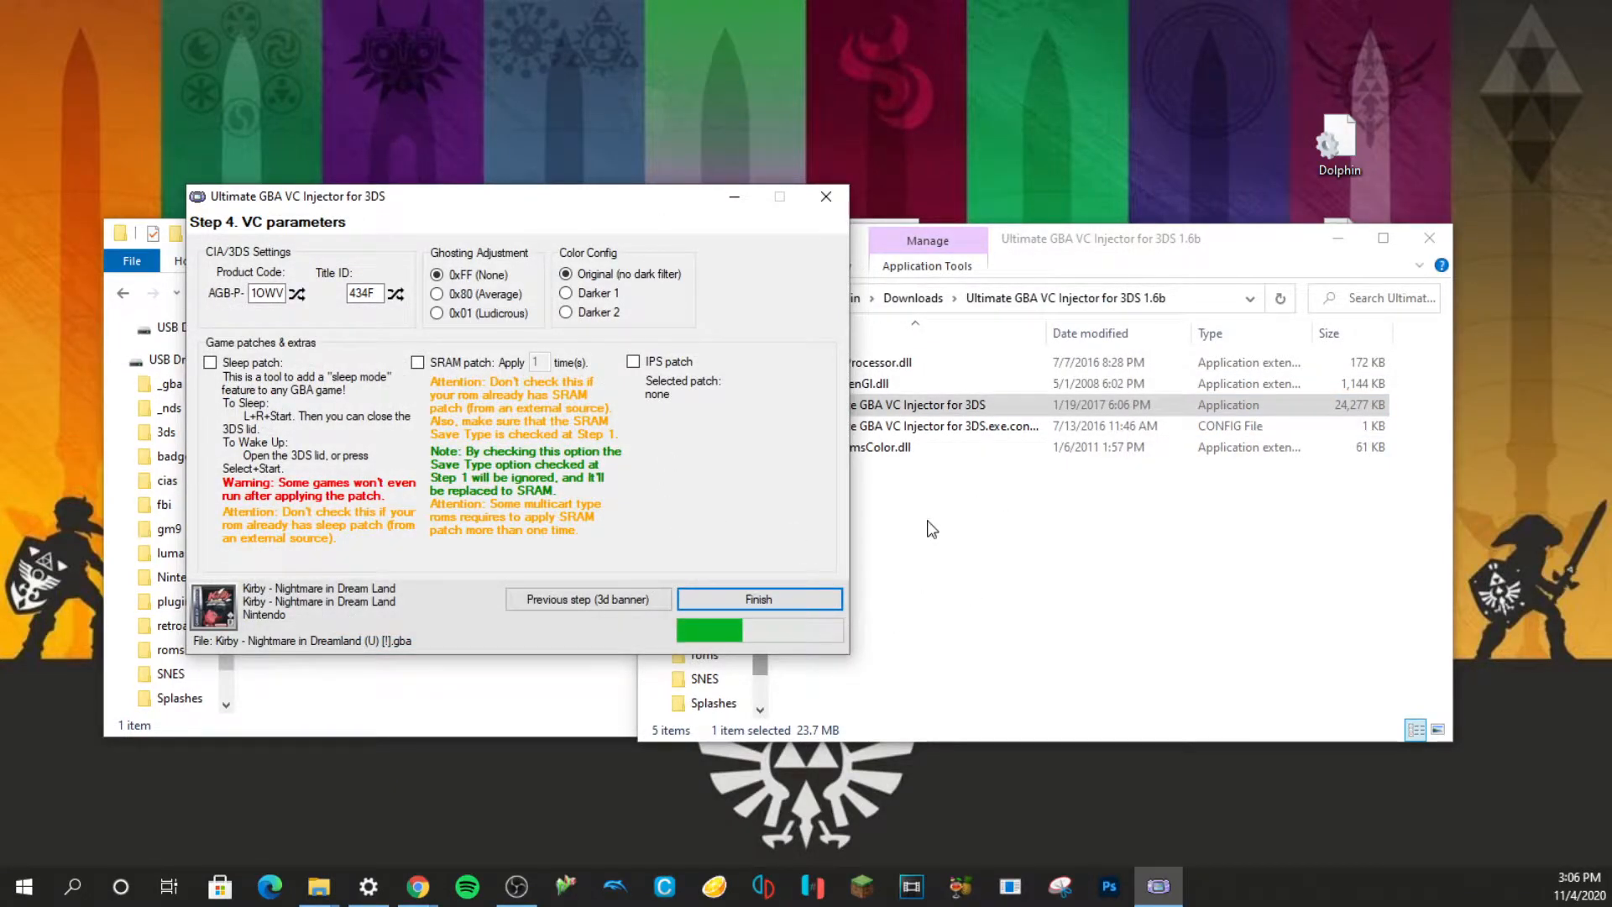
Let the CIA build finish in D:\cias, decline opening the folder, and close the injector.
left_click(759, 597)
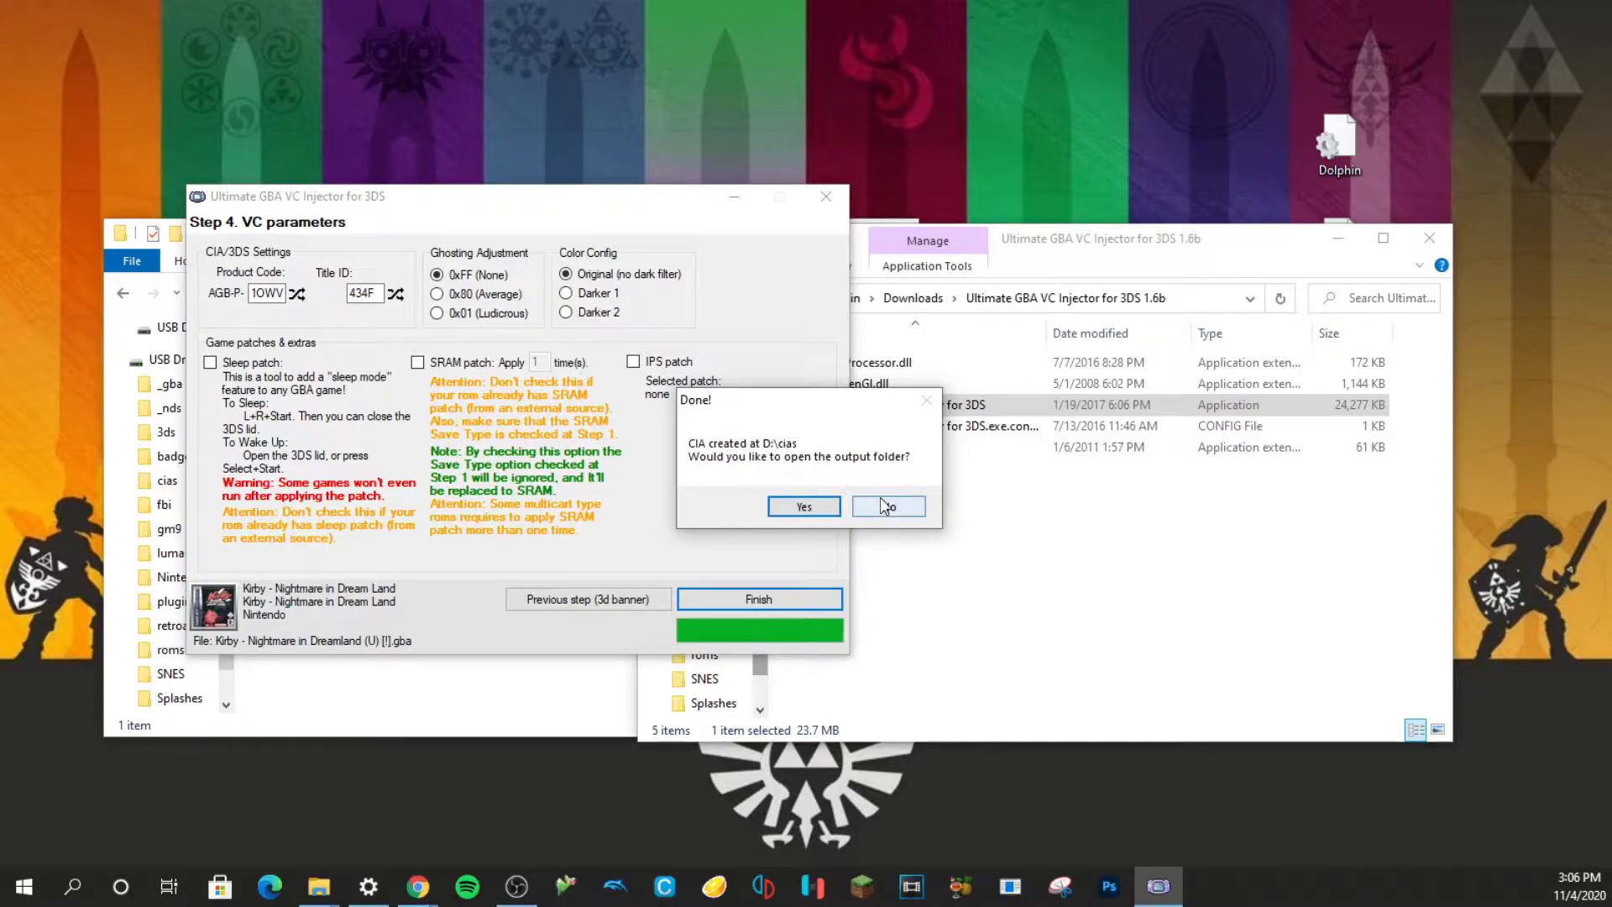
left_click(886, 505)
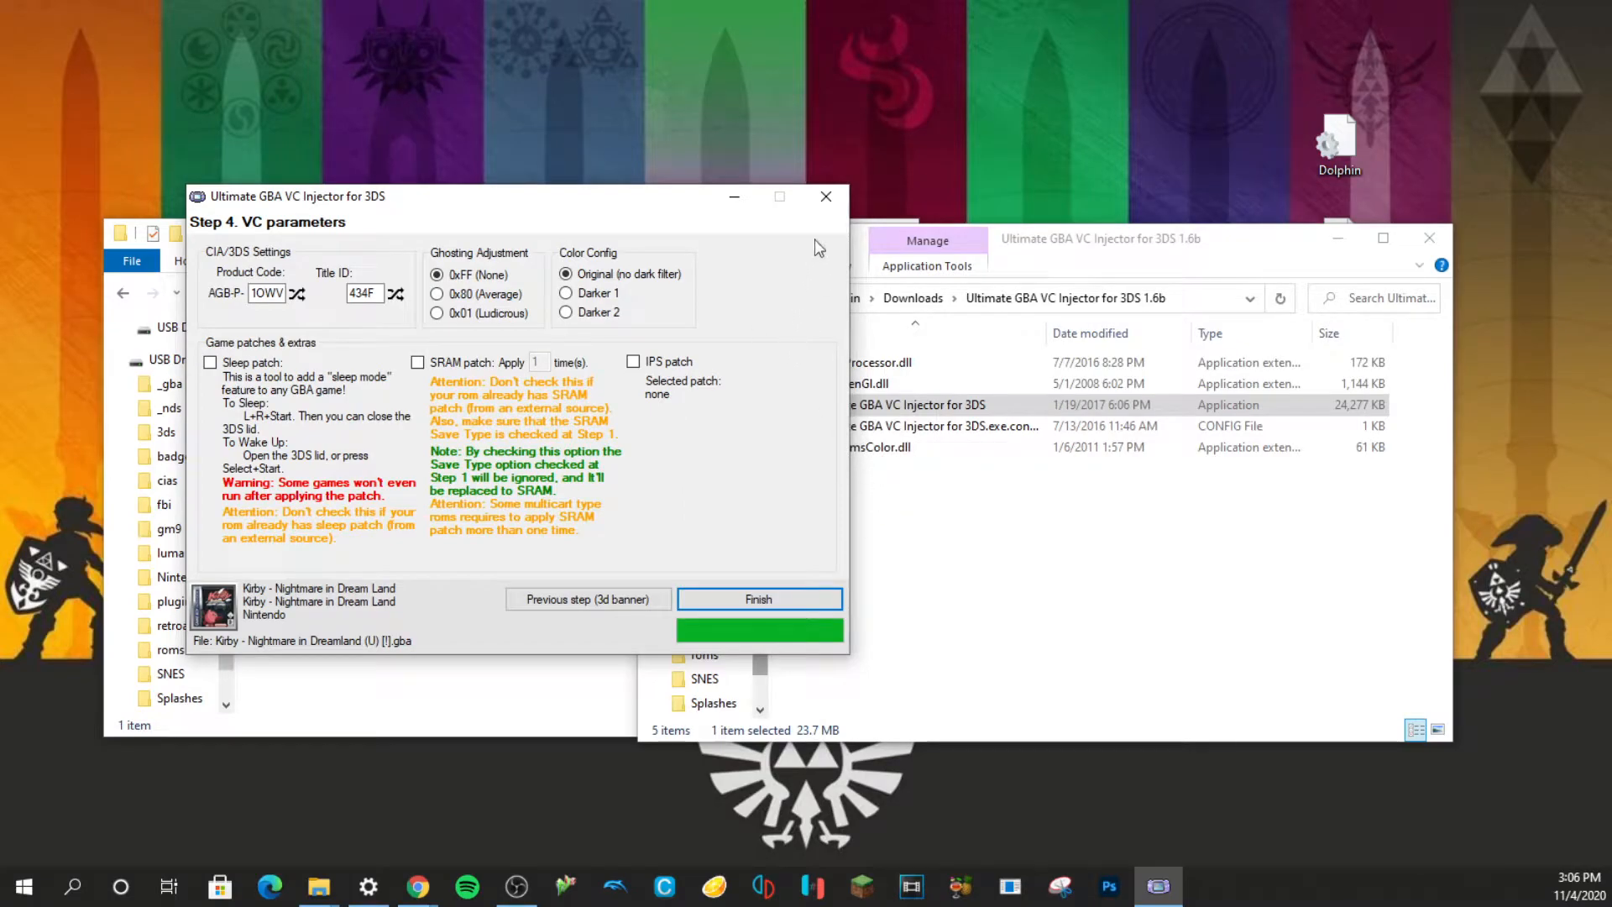
left_click(757, 597)
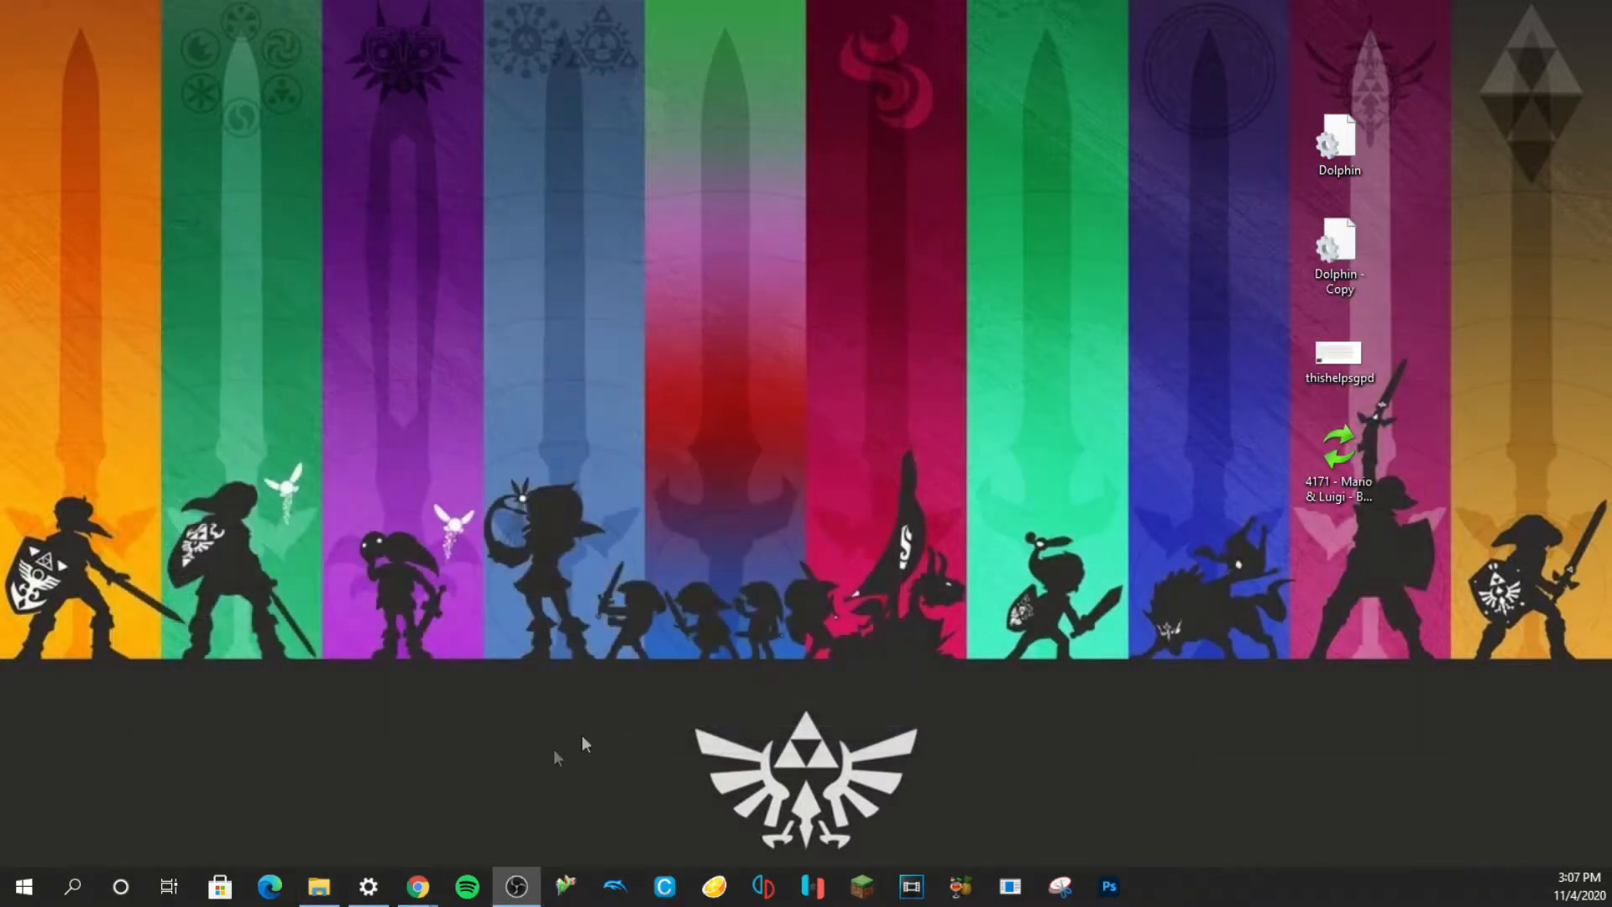
Open a new File Explorer window at Quick access showing the new Kirby CIA among recent files.
left_click(317, 885)
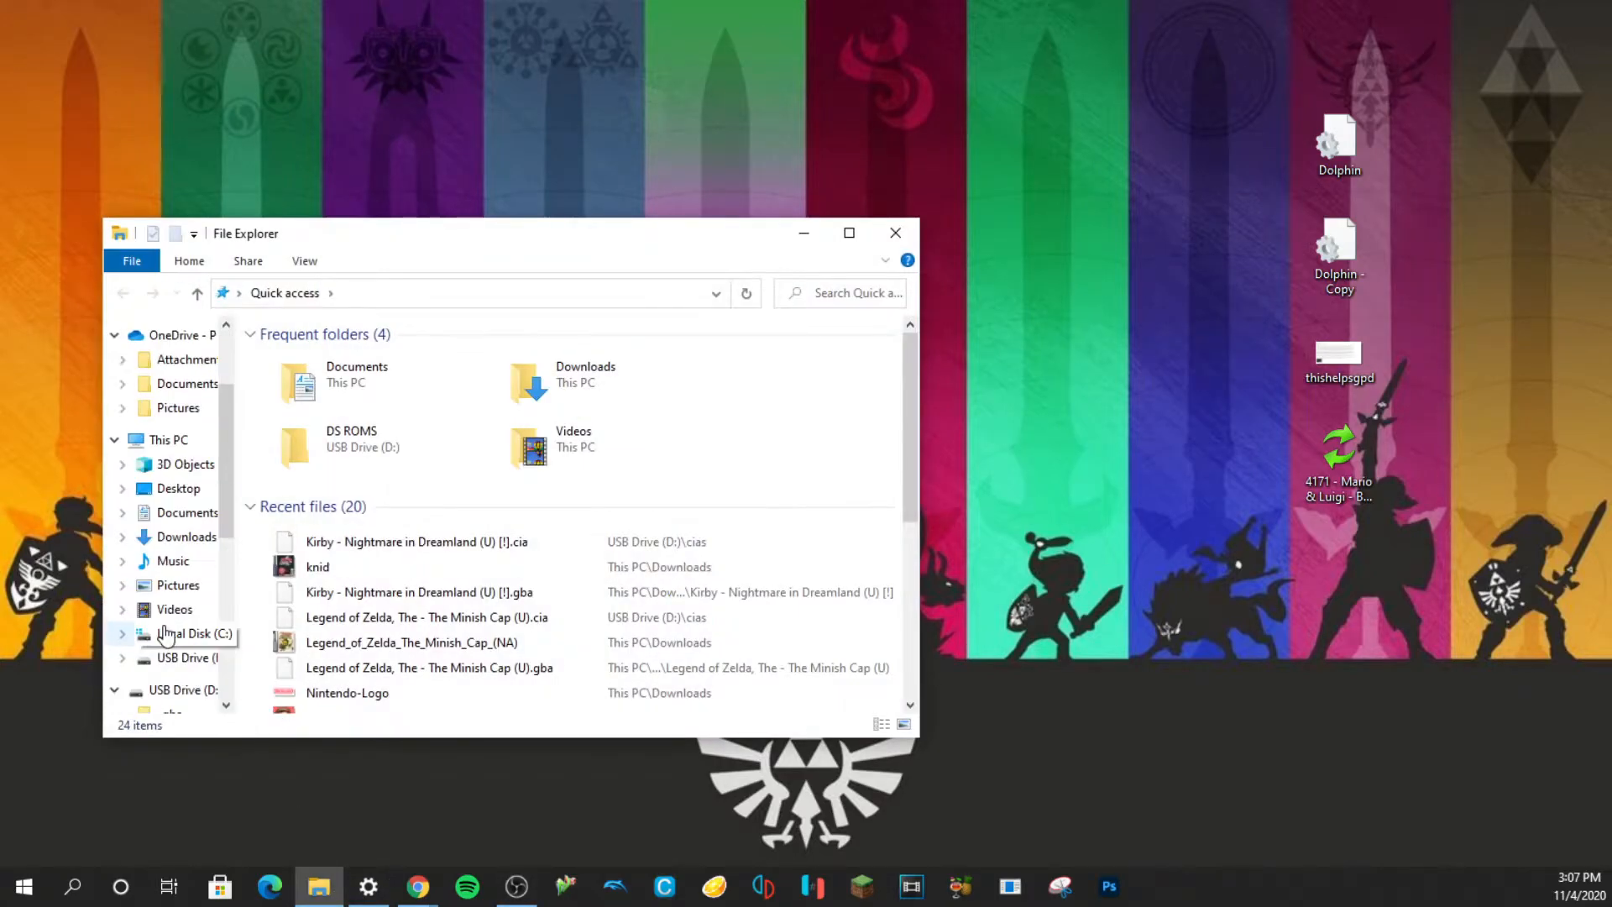